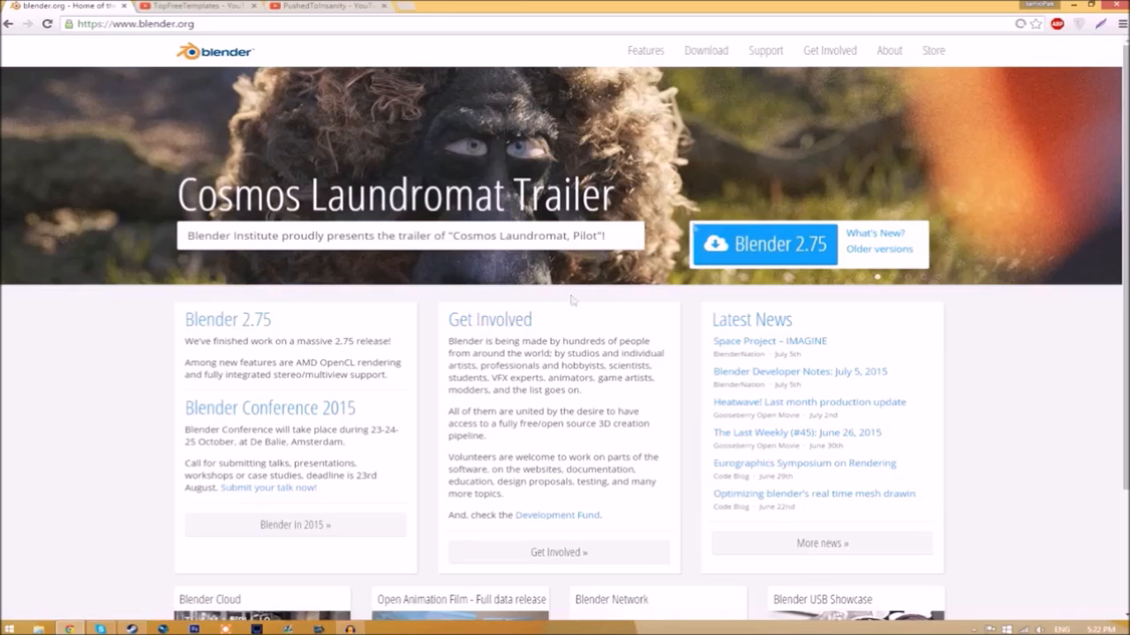
mouse_move(790, 254)
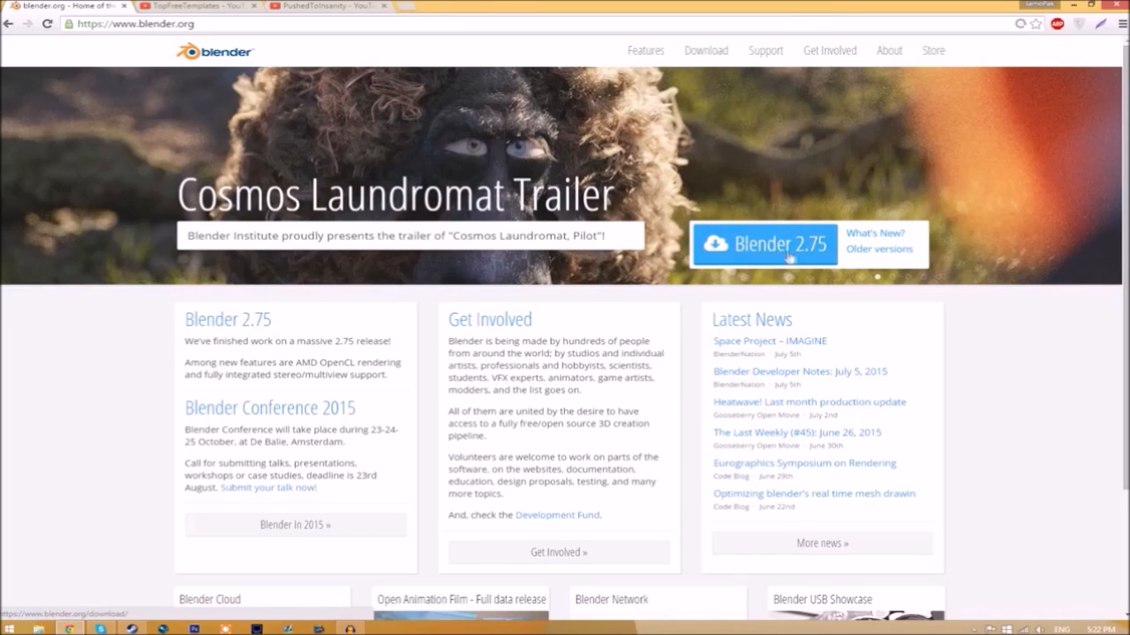
Reach the Blender 2.75 download page for Windows from the blender.org home page.
left_click(763, 244)
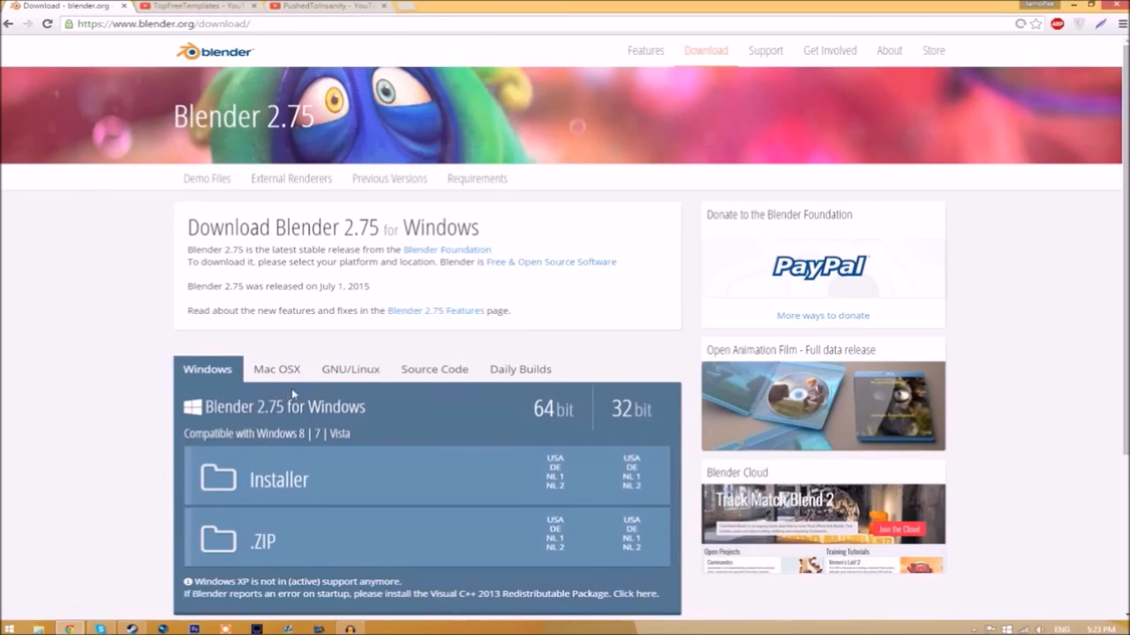
mouse_move(91, 495)
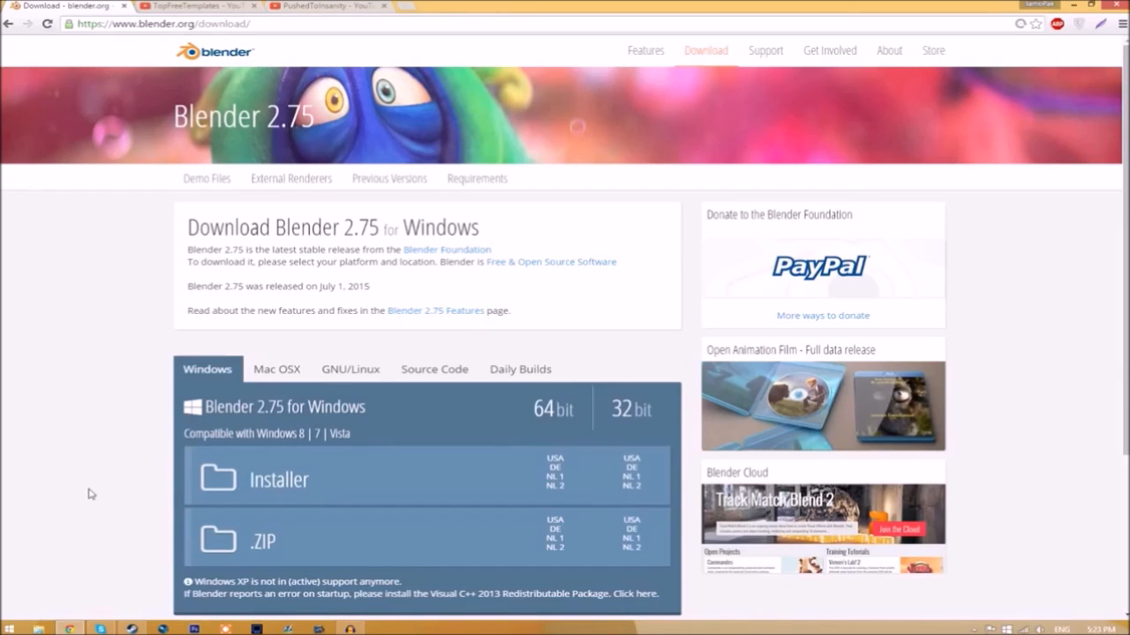
left_click(176, 7)
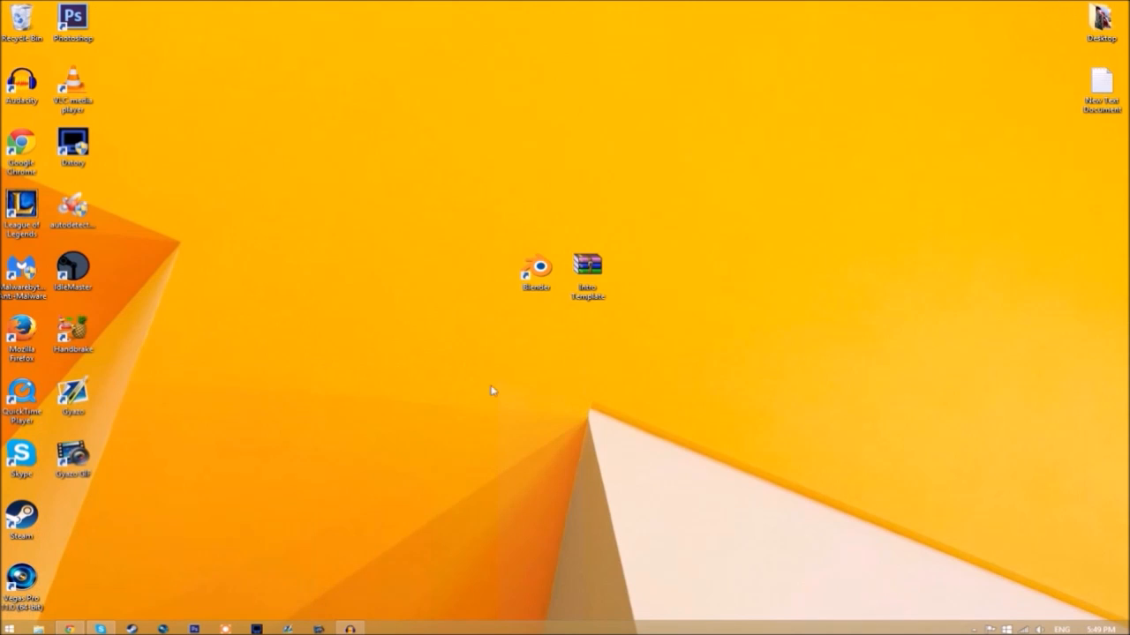
mouse_move(586, 265)
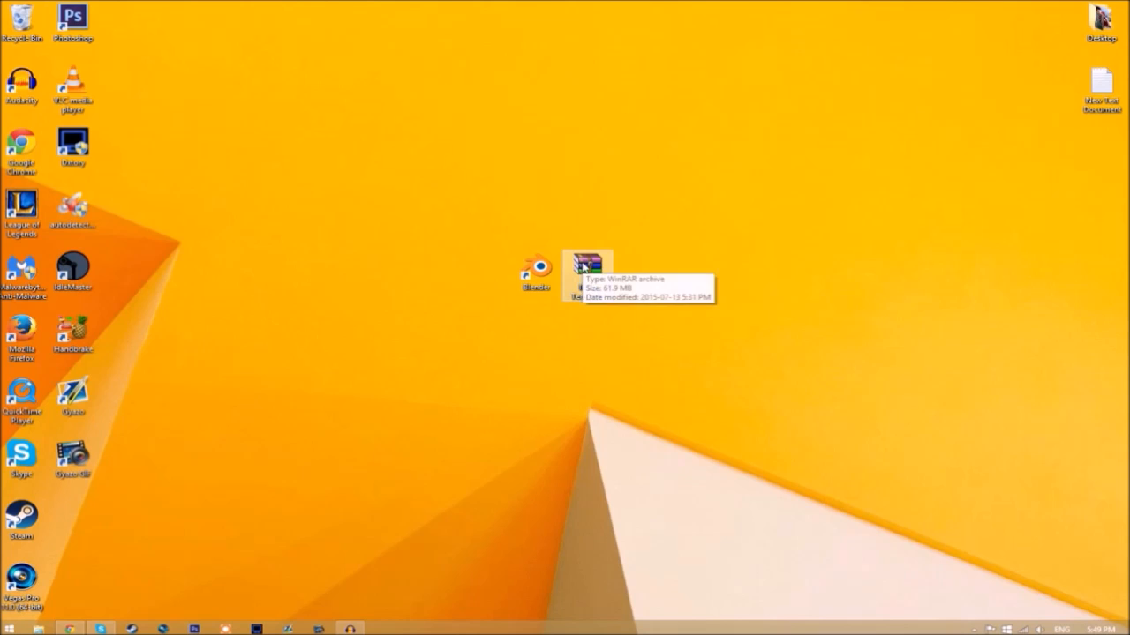
Extract the Intro Template archive into an Intro Template folder and enter that folder.
right_click(590, 268)
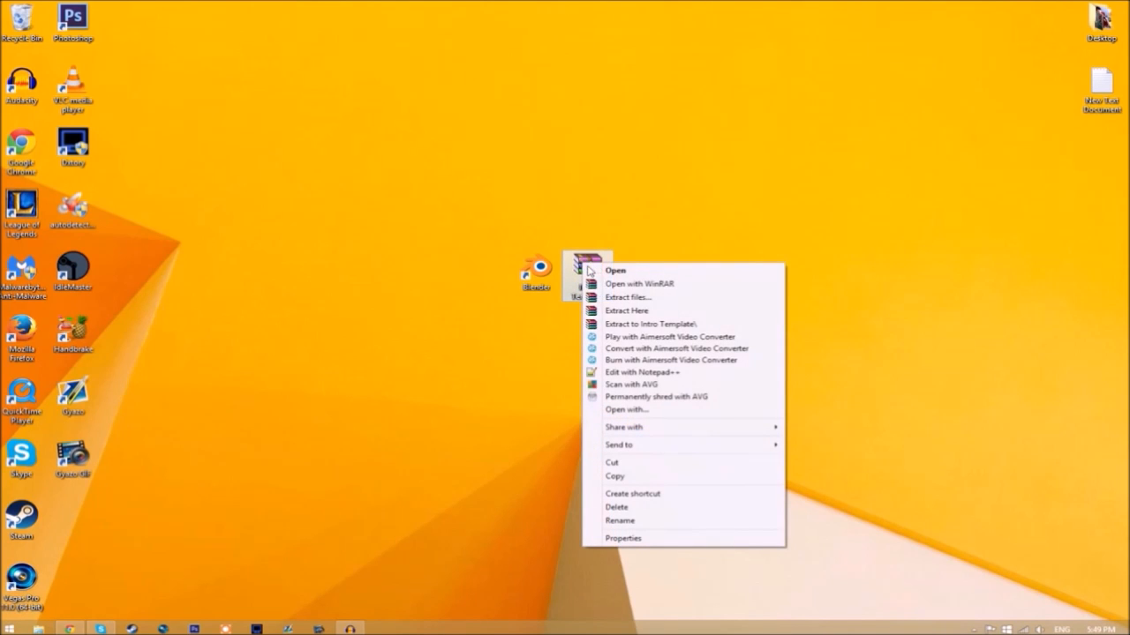
left_click(626, 311)
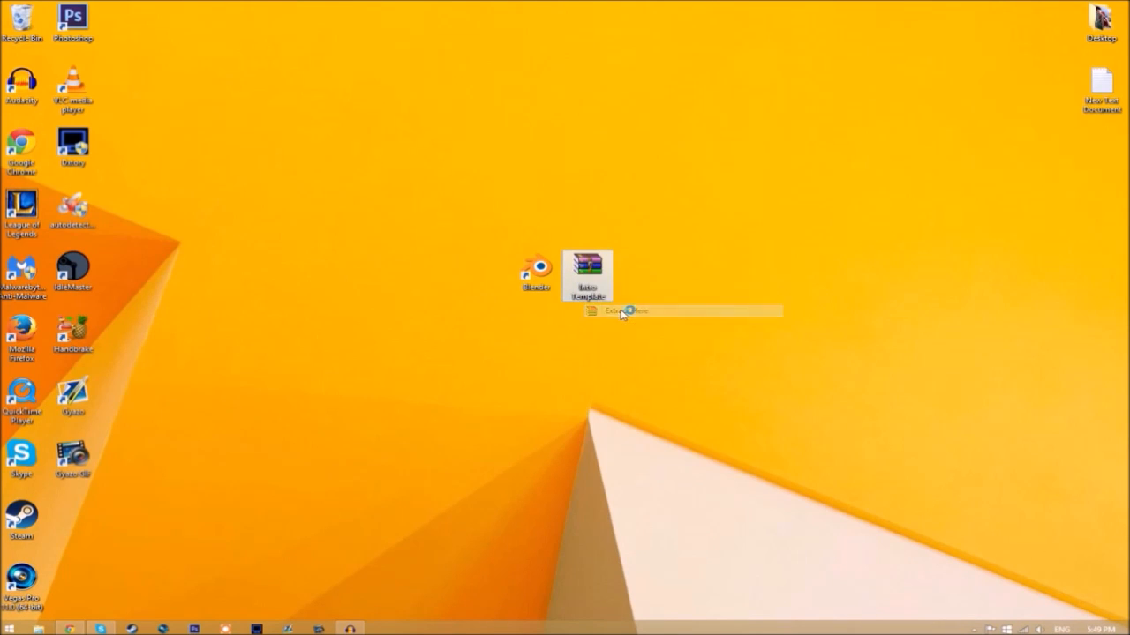
left_click(622, 310)
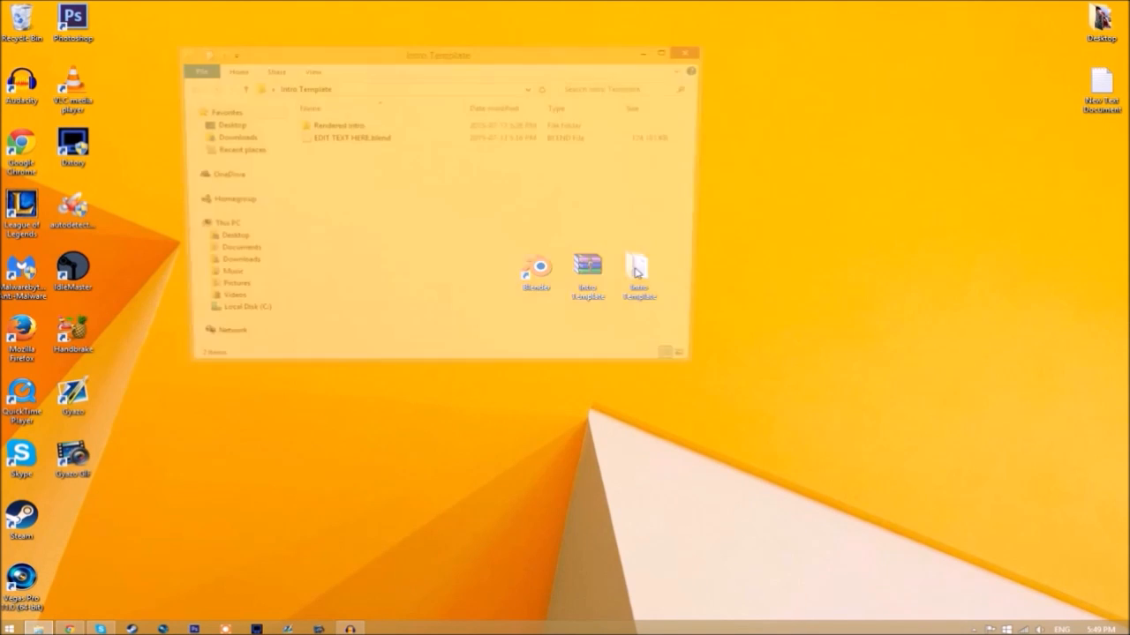
Review the Rendered Intro folder and EDIT TEXT HERE.blend, then close the Explorer window.
left_click(344, 137)
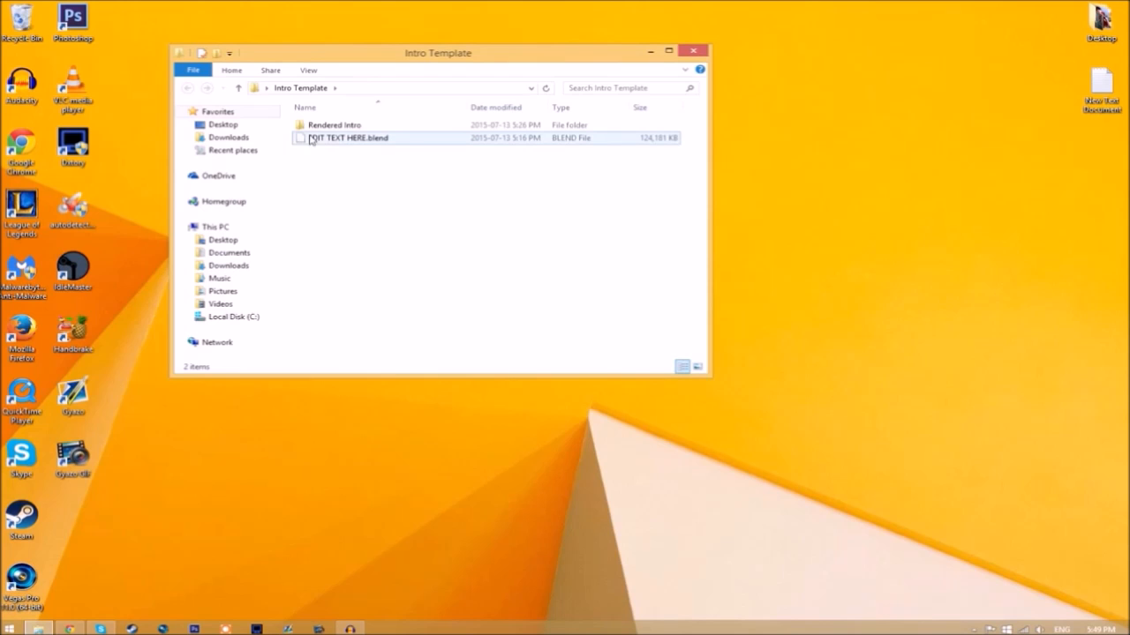
left_click(333, 124)
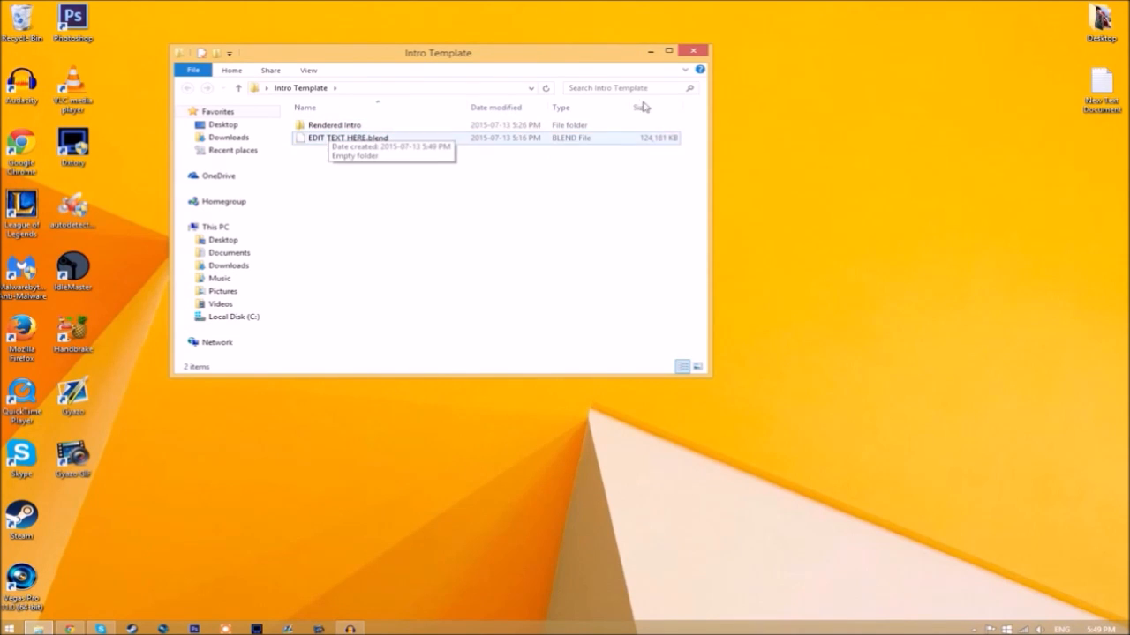
left_click(692, 51)
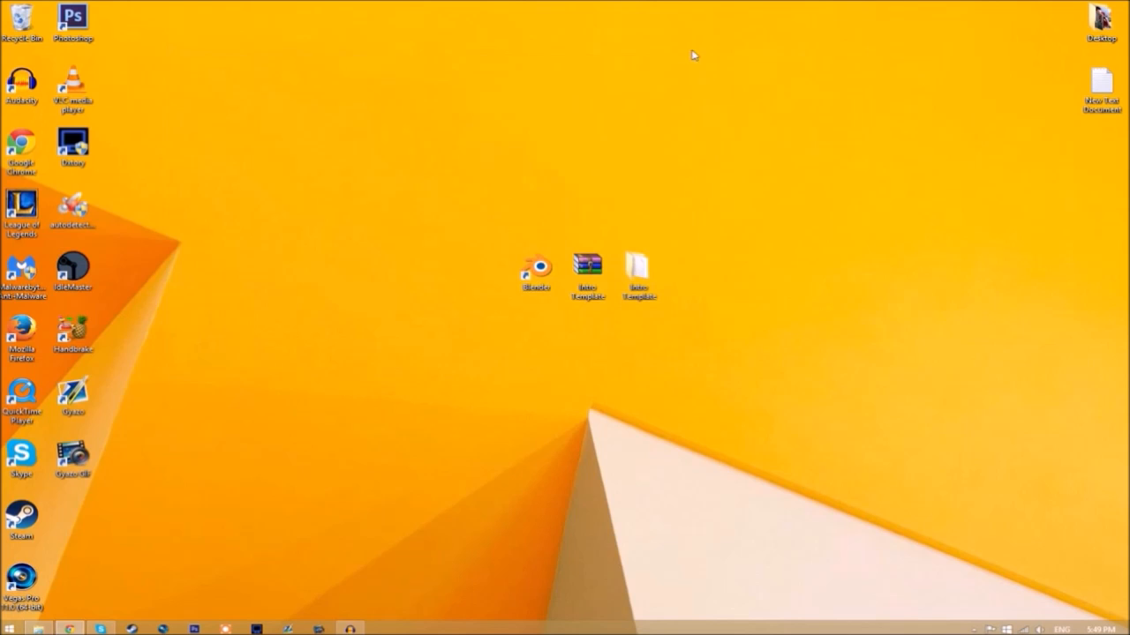
Launch Blender 2.75 from the desktop shortcut to reach its splash screen.
double_click(536, 265)
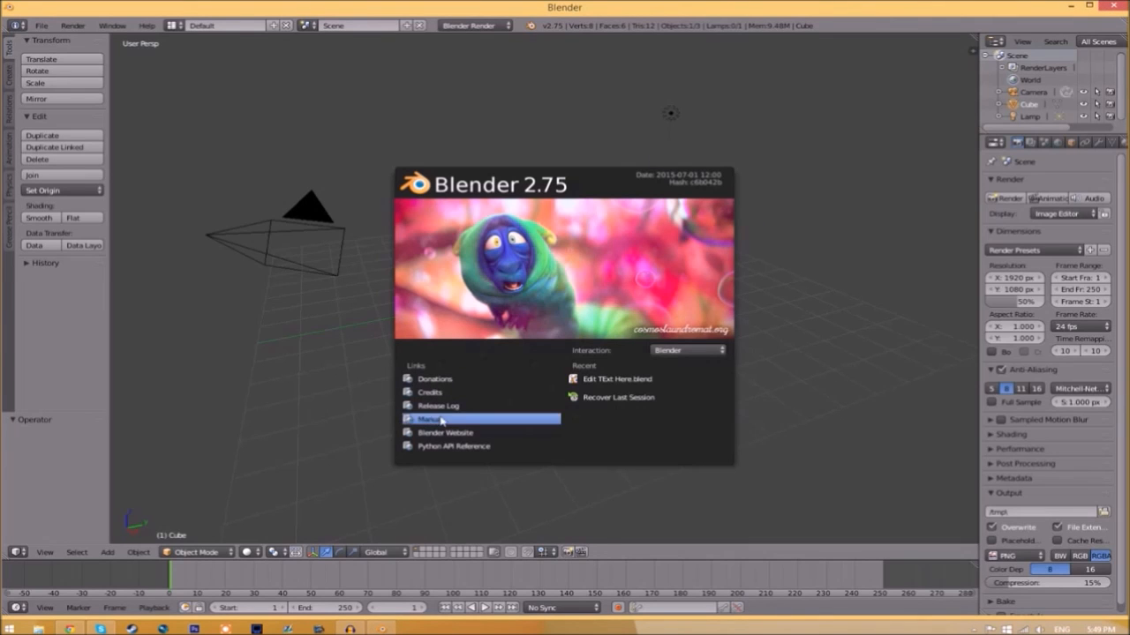
mouse_move(32, 42)
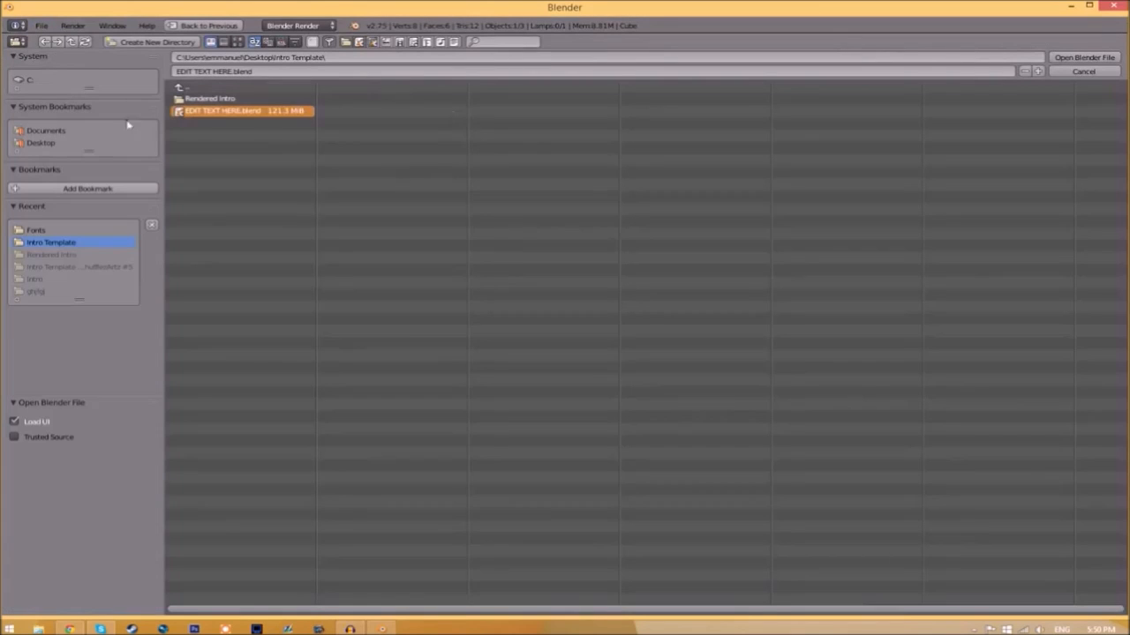
mouse_move(327, 93)
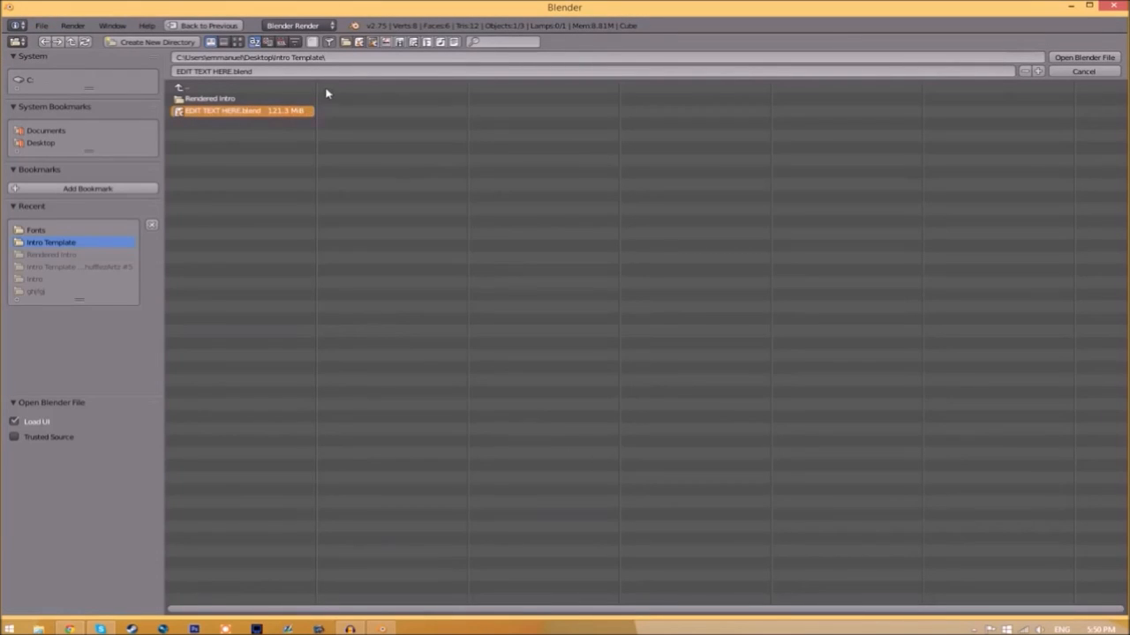
mouse_move(292, 72)
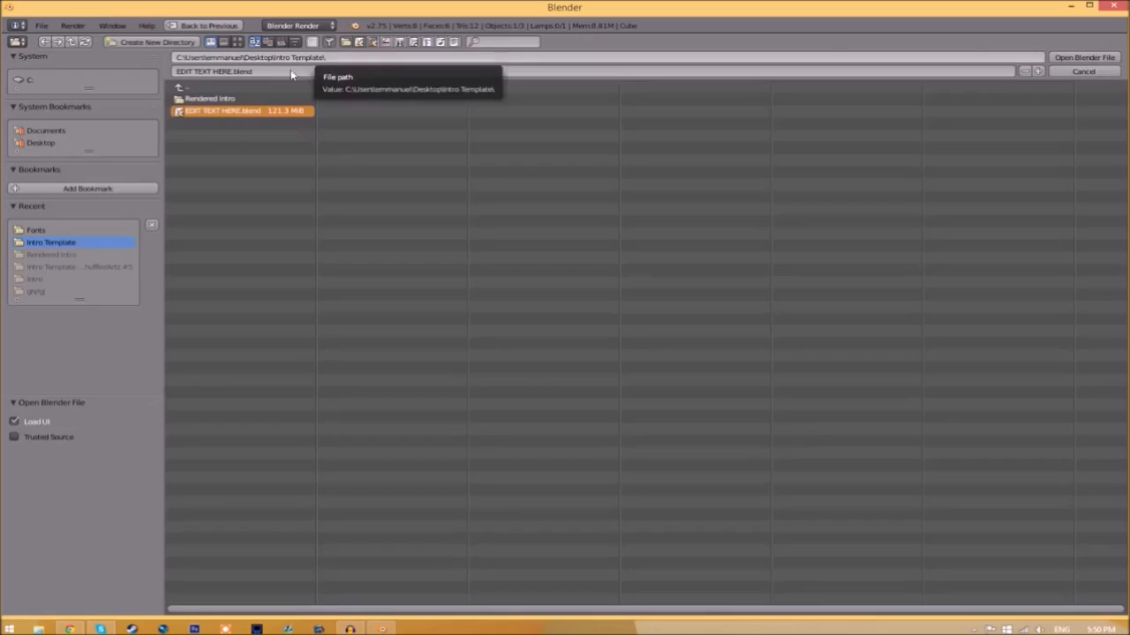
mouse_move(212, 117)
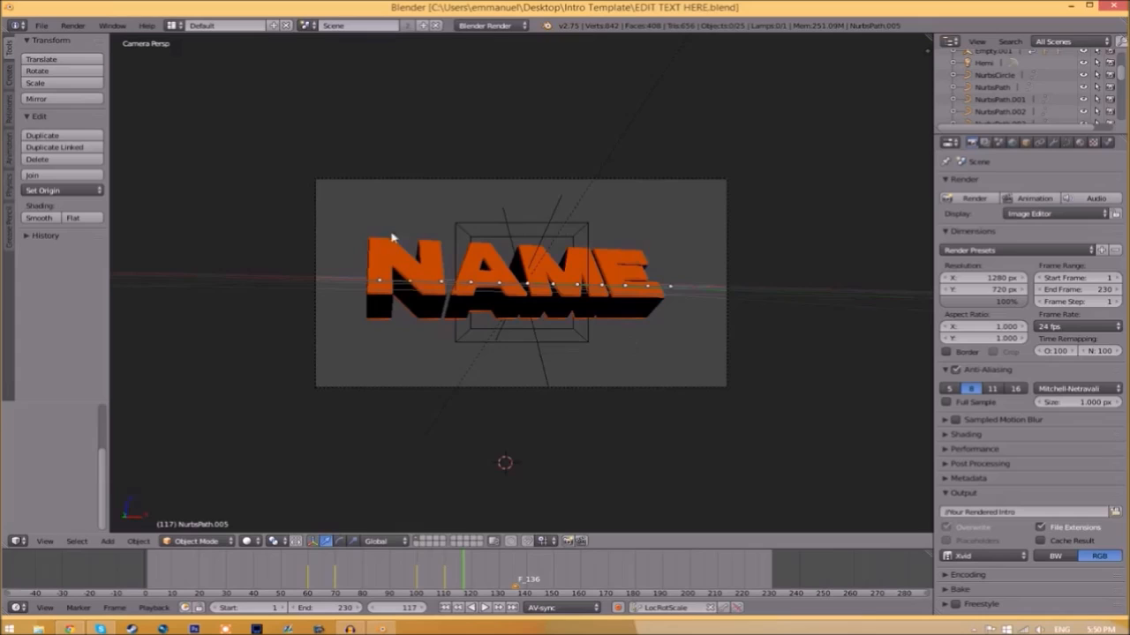
mouse_move(533, 291)
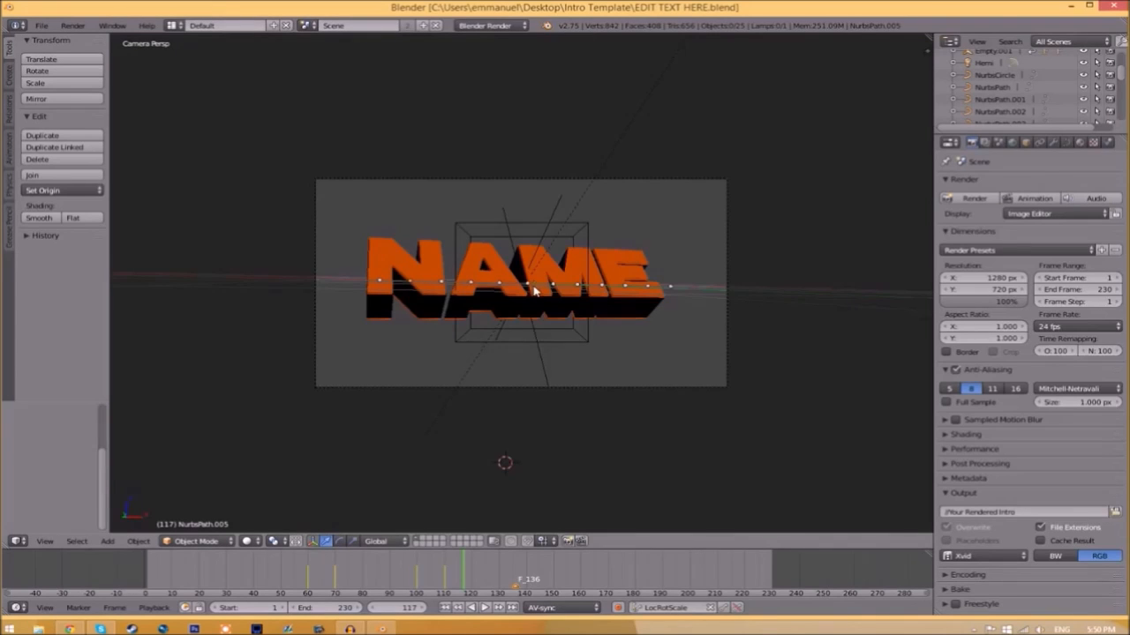
Retype the NAME 3D text object so the orange title reads TFT.
left_click(526, 286)
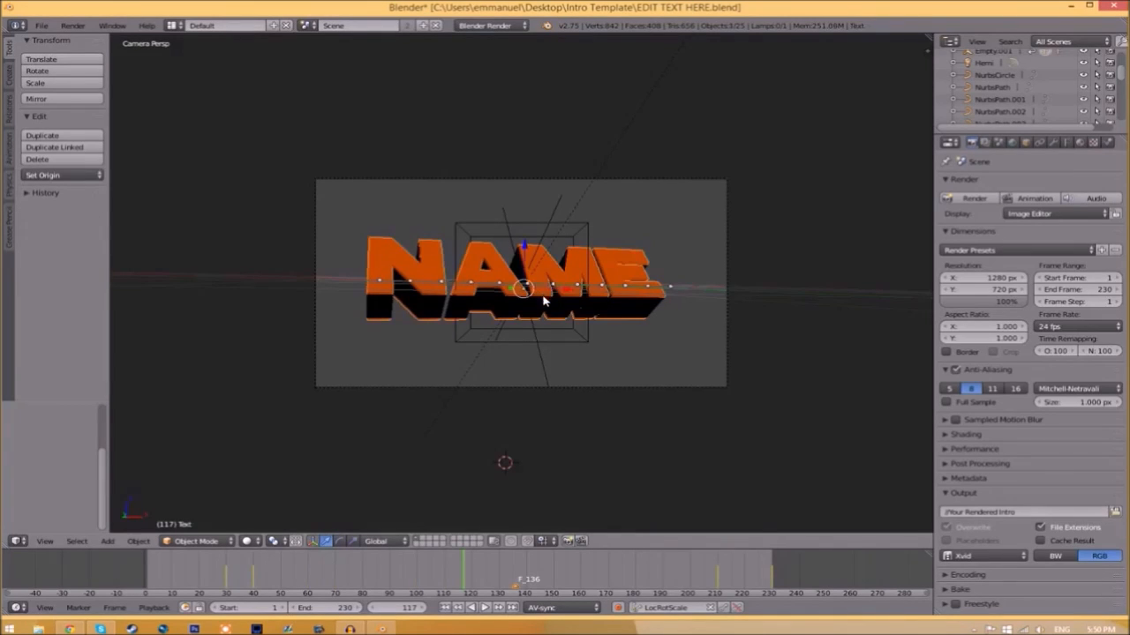
key("Tab")
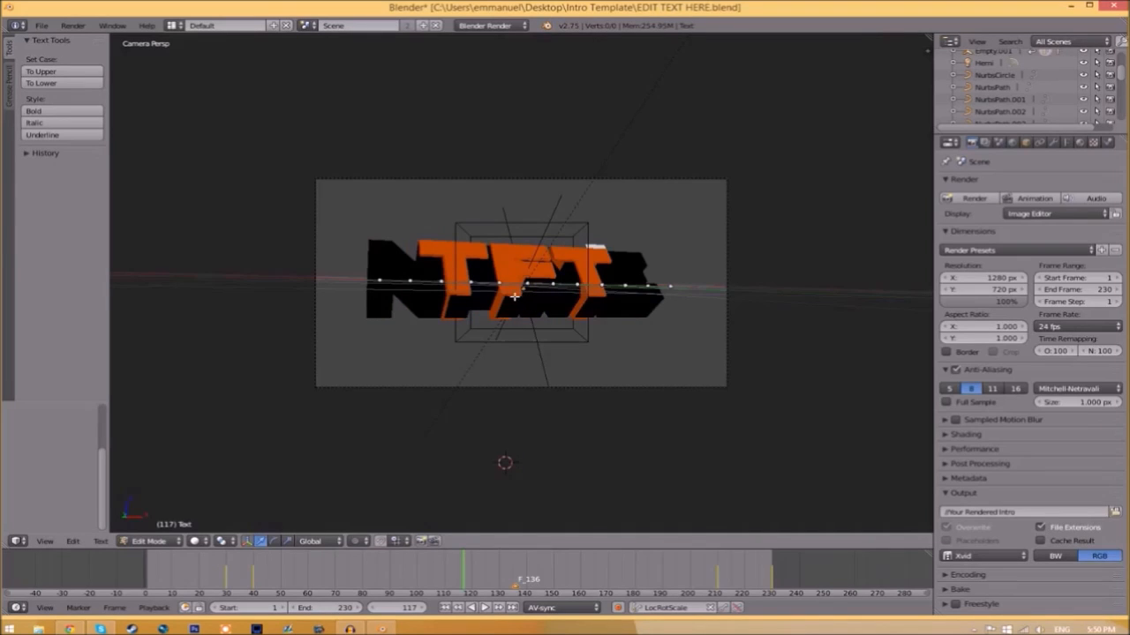
key("Tab")
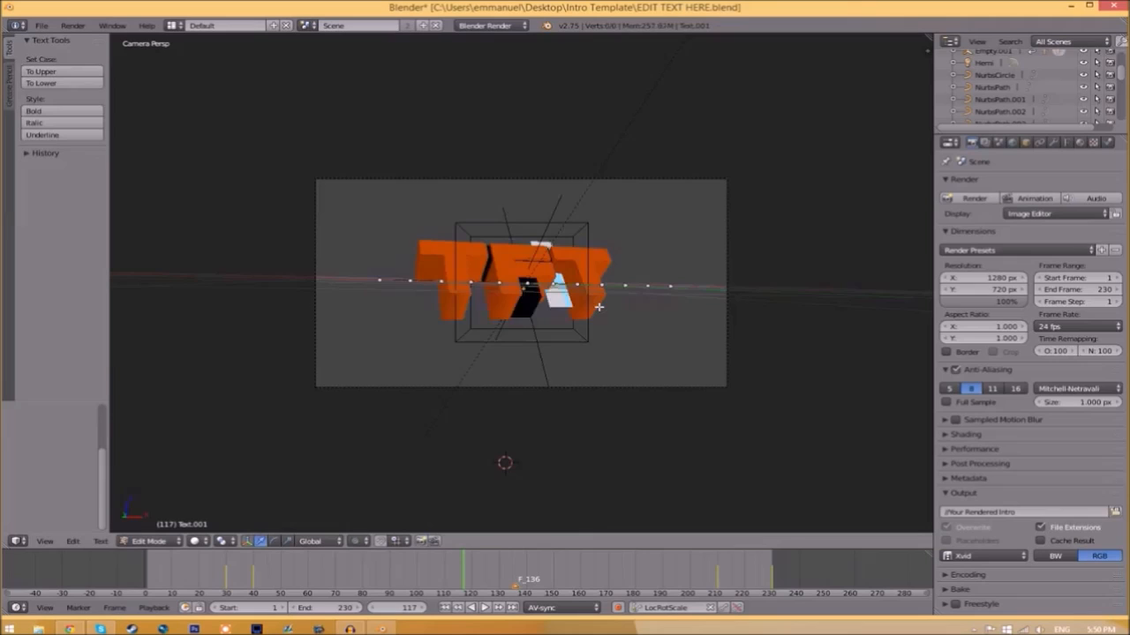
key("Tab")
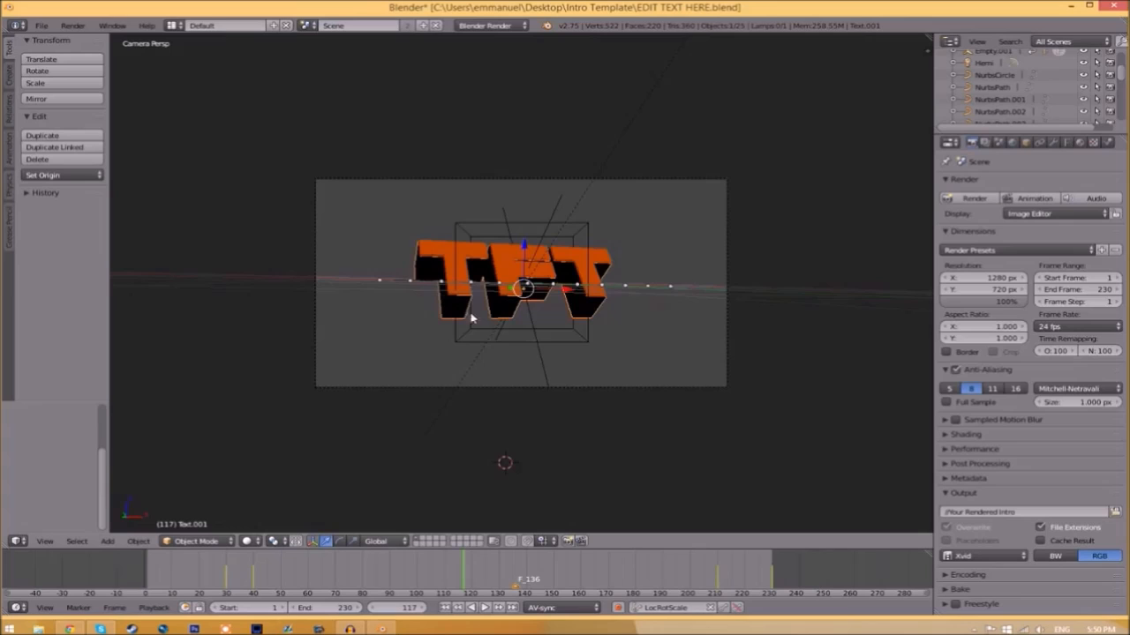
mouse_move(689, 282)
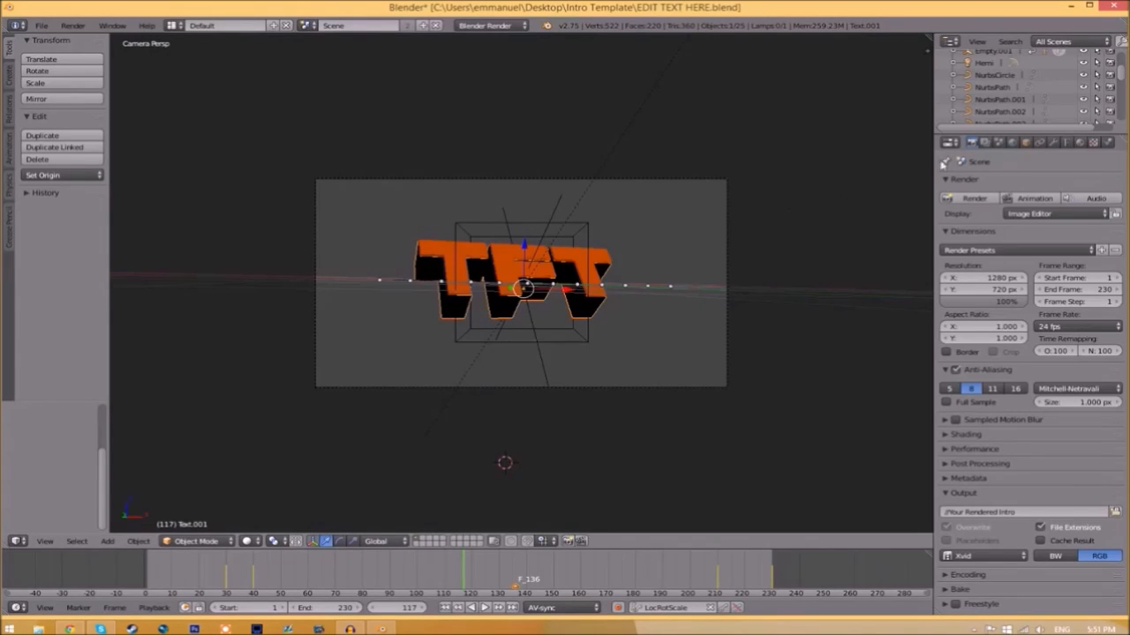
Load Space Comics.ttf from C:\Windows\Fonts as the regular font of Text.001.
left_click(1066, 141)
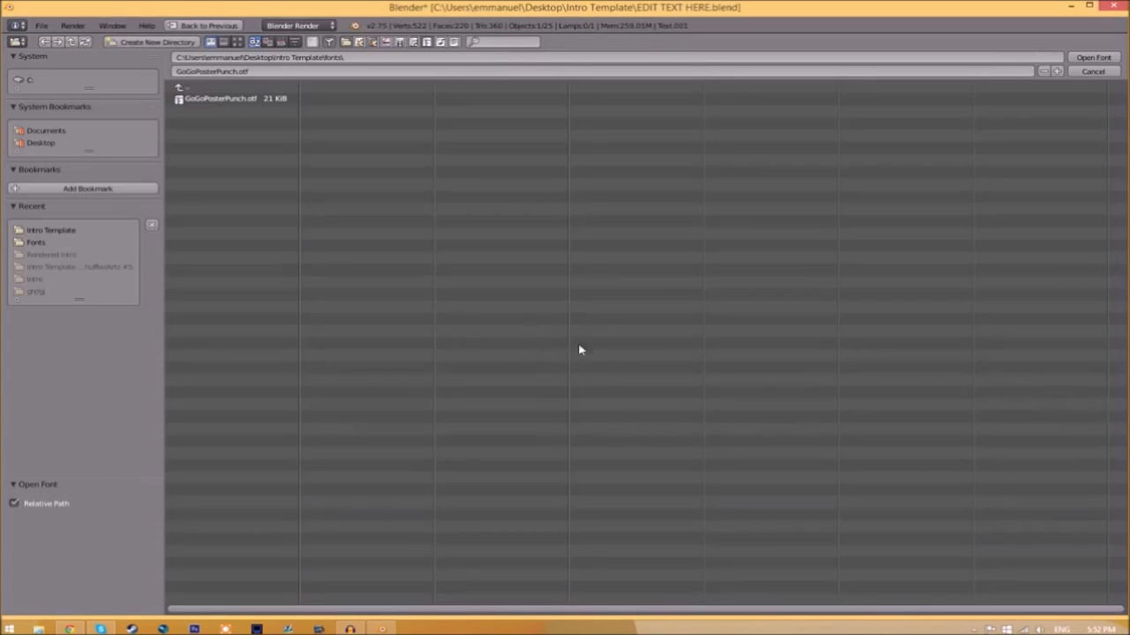
mouse_move(533, 334)
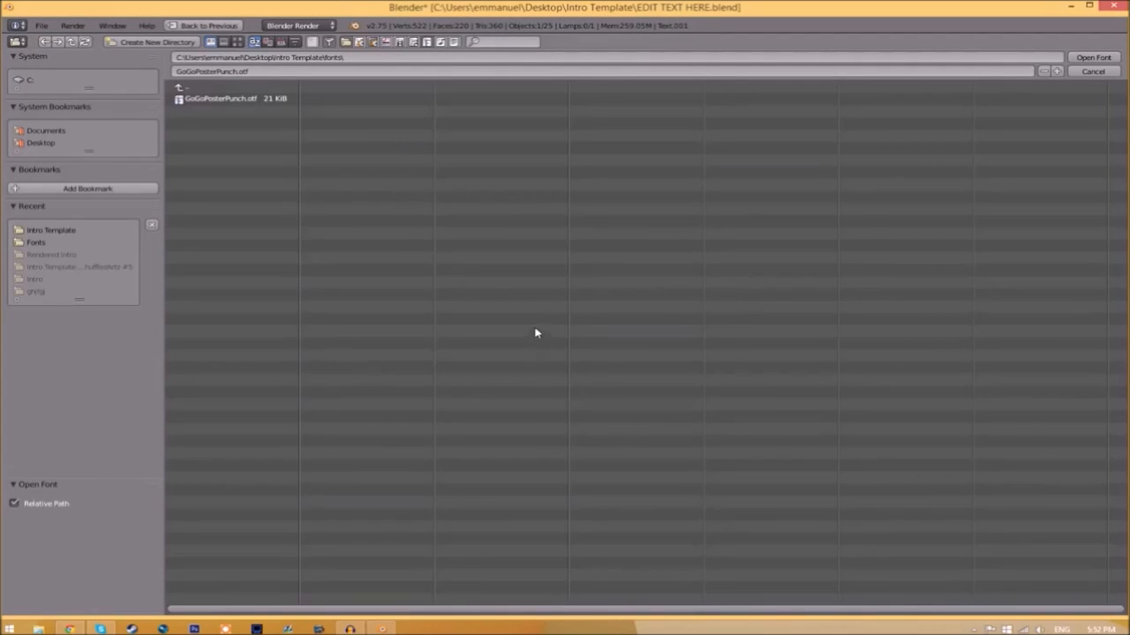
left_click(28, 80)
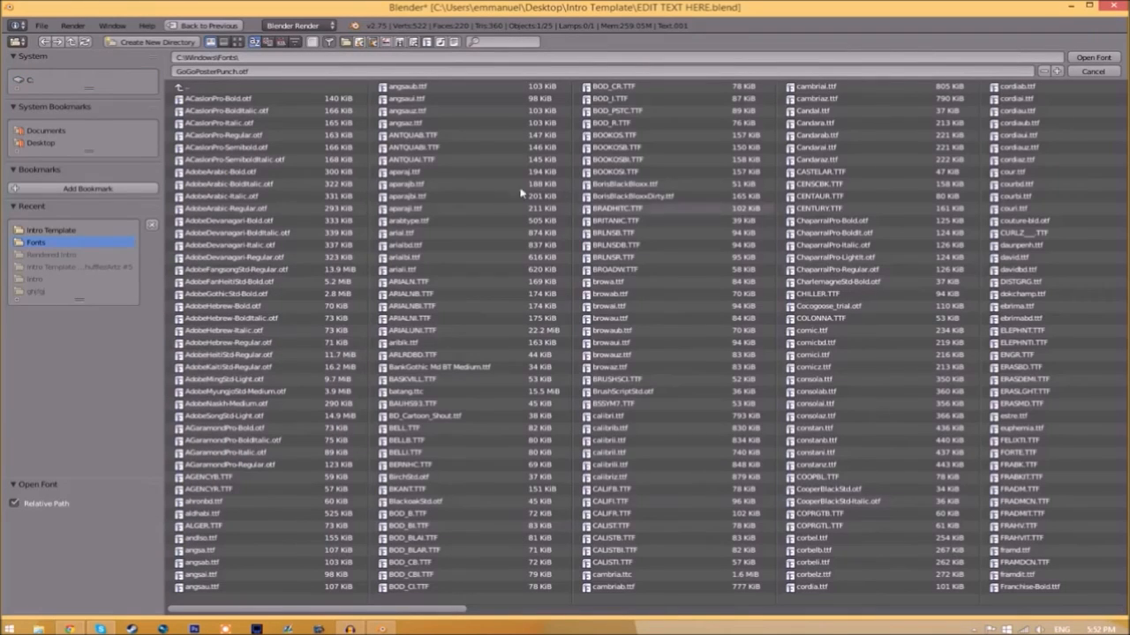
mouse_move(480, 162)
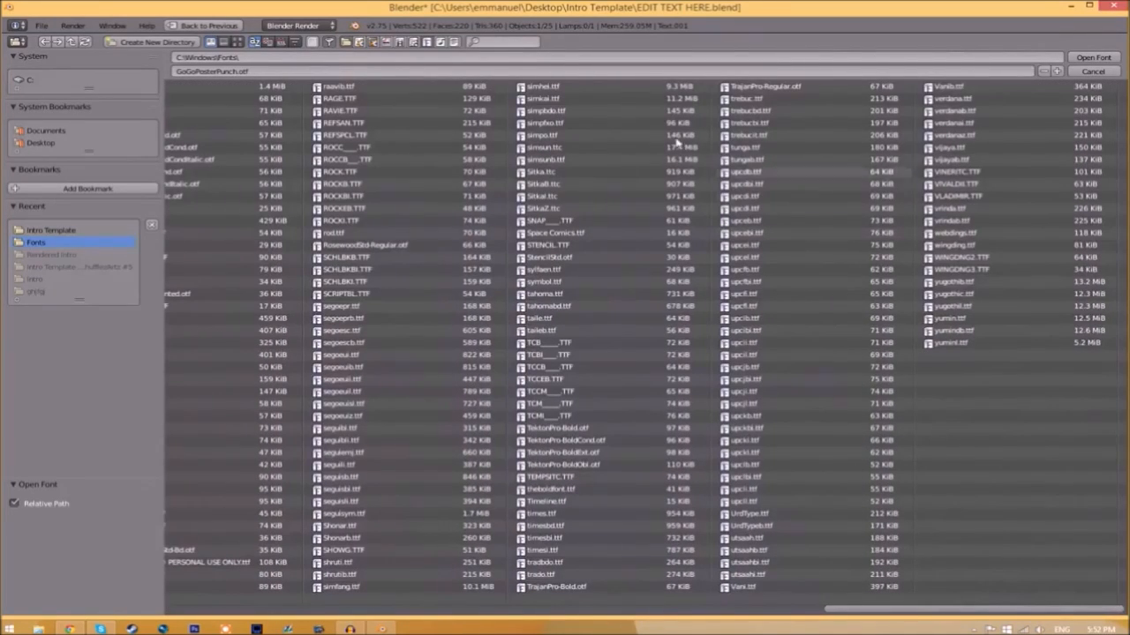
left_click(554, 233)
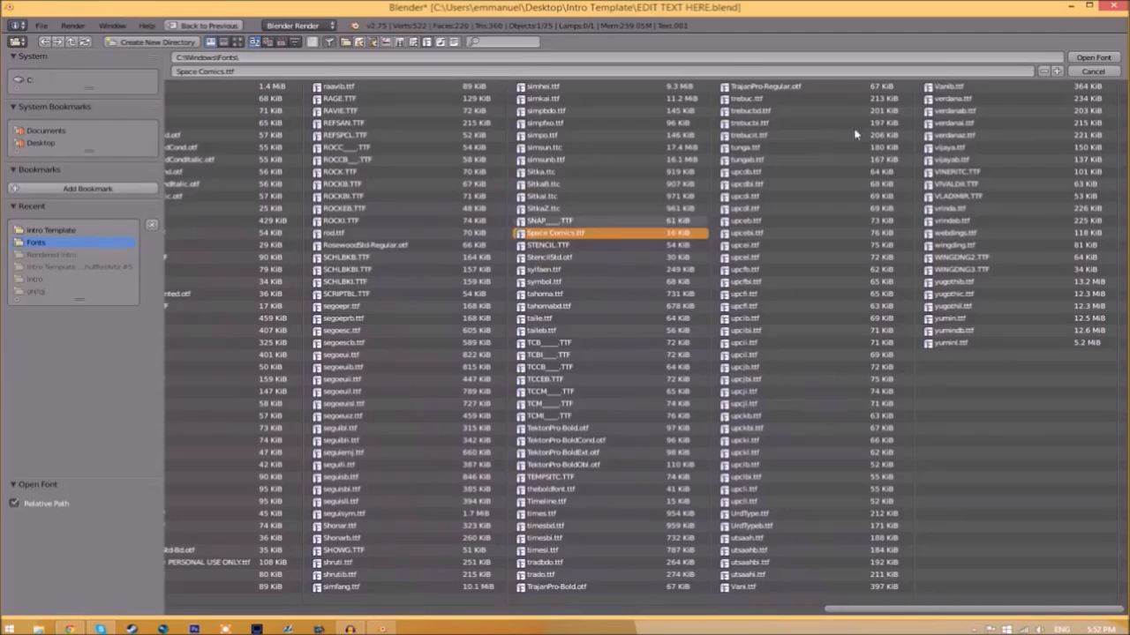
left_click(1093, 56)
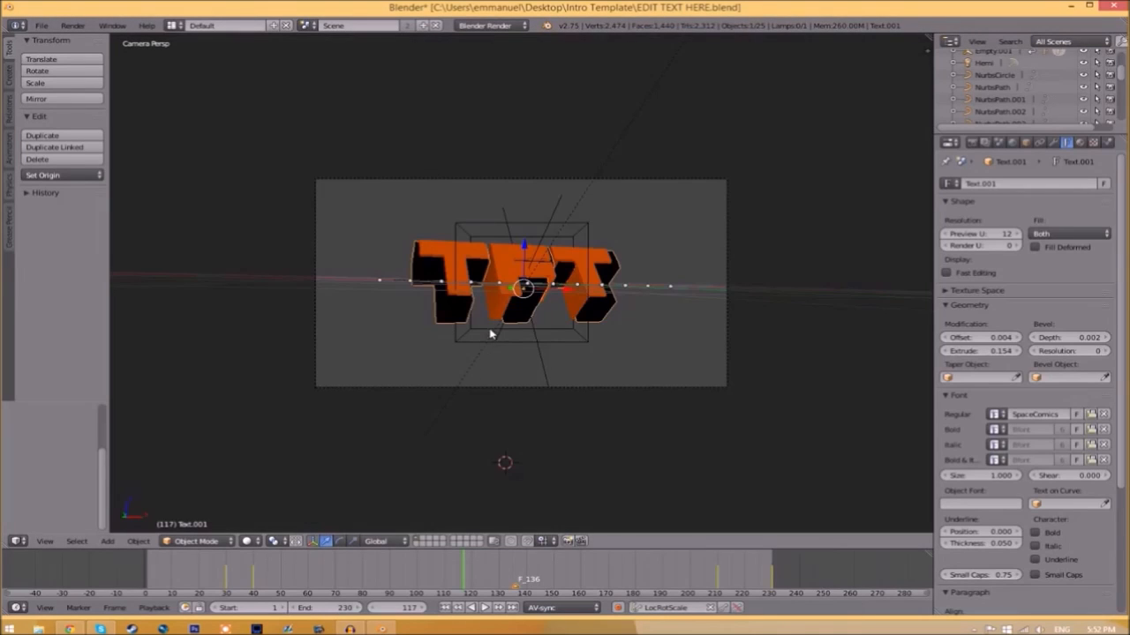
mouse_move(515, 256)
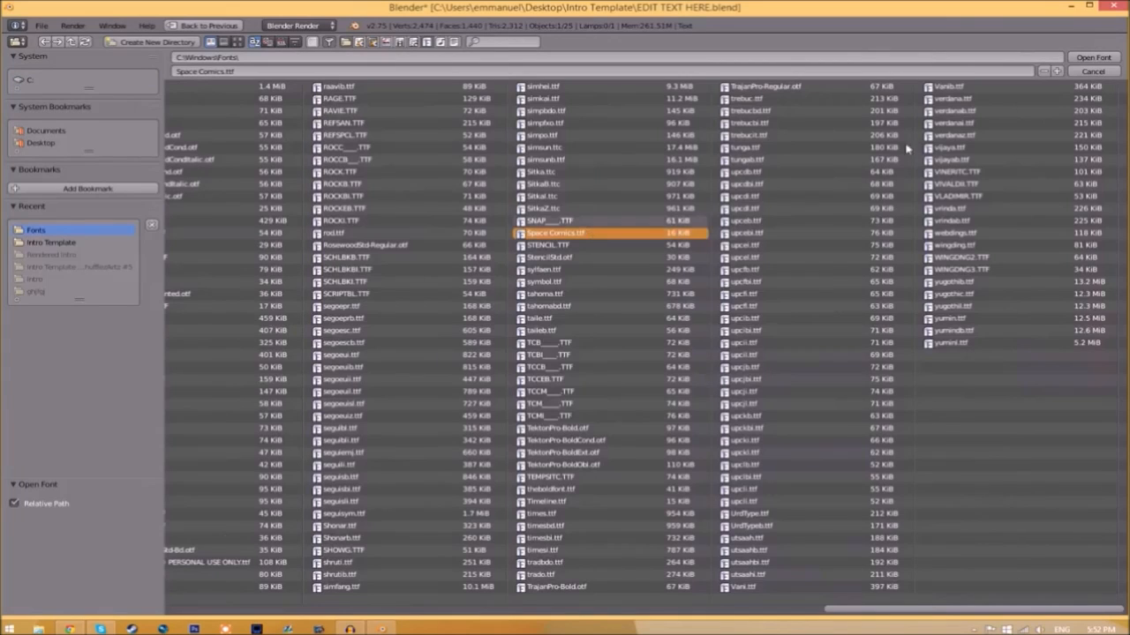
Load Space Comics onto the second title object, Text, matching Text.001.
left_click(1093, 56)
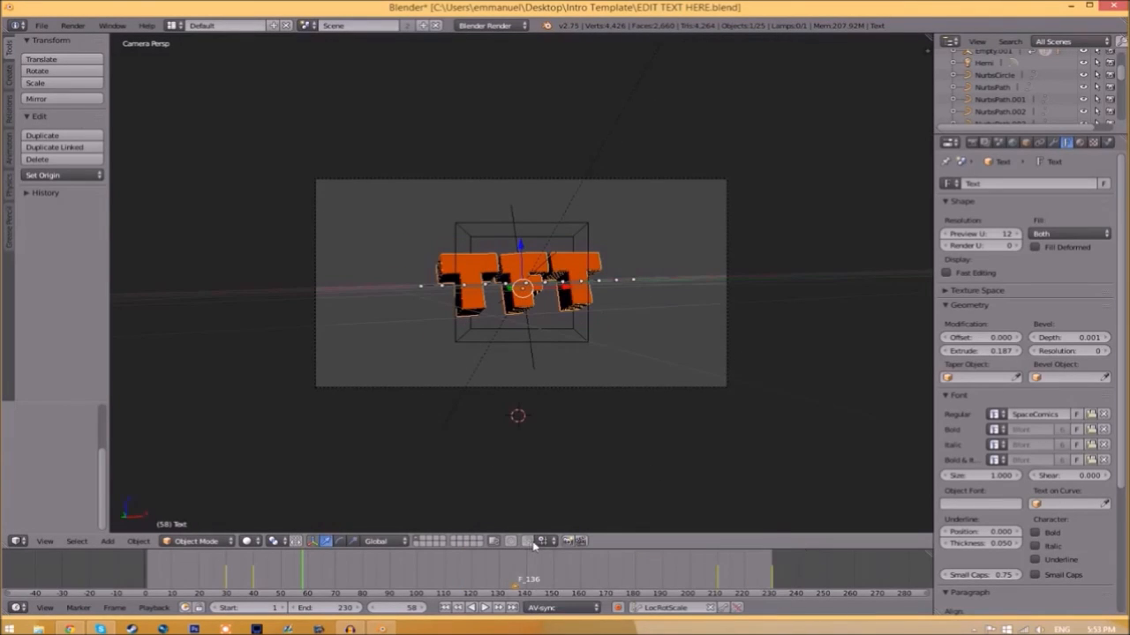
Set render output file format to MPEG with the MPEG-4 encoding container.
left_click(970, 141)
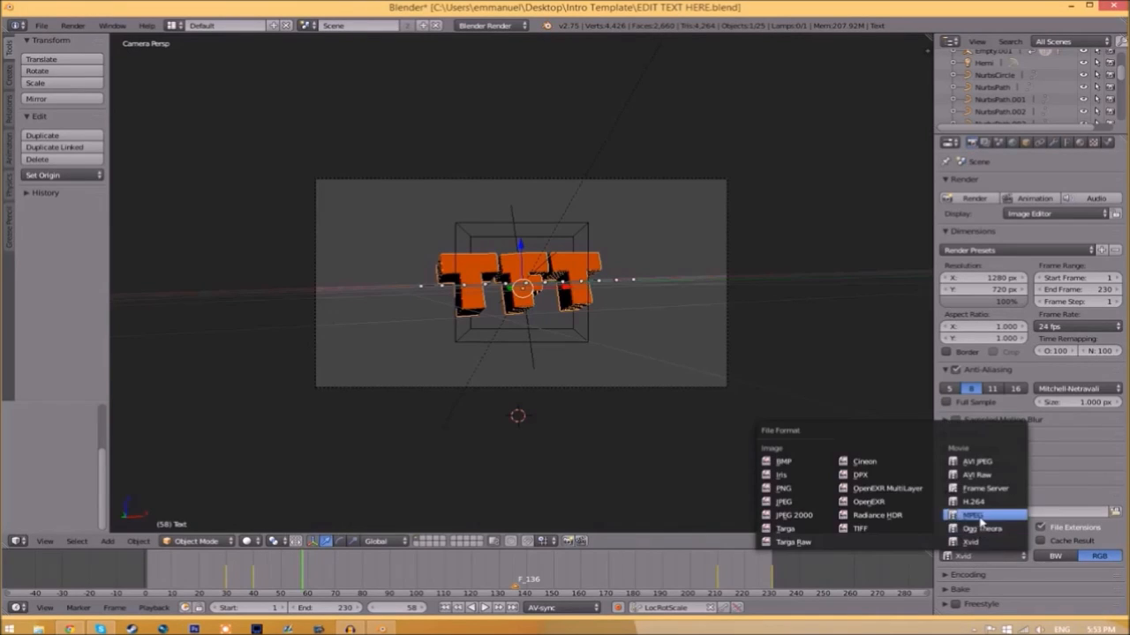
left_click(972, 515)
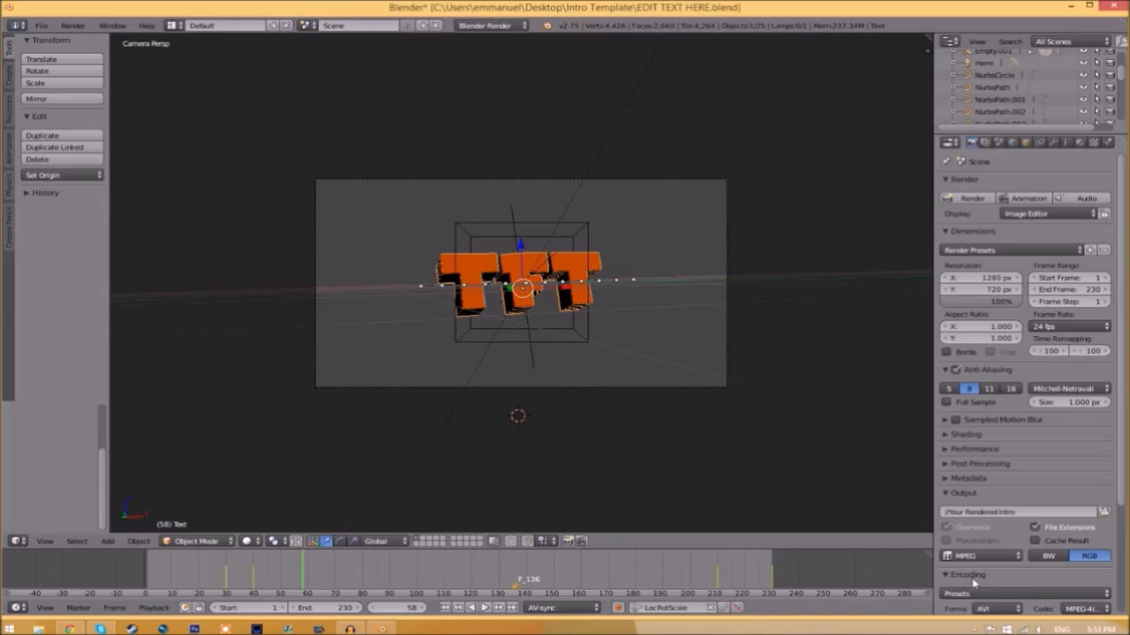
scroll("down", 3)
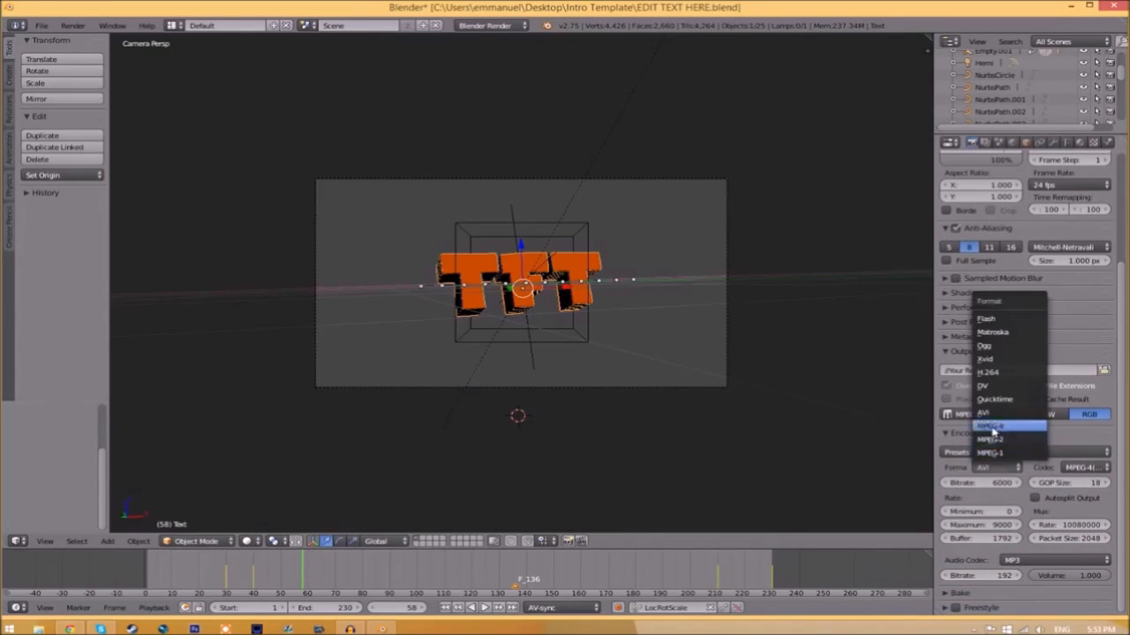
left_click(991, 425)
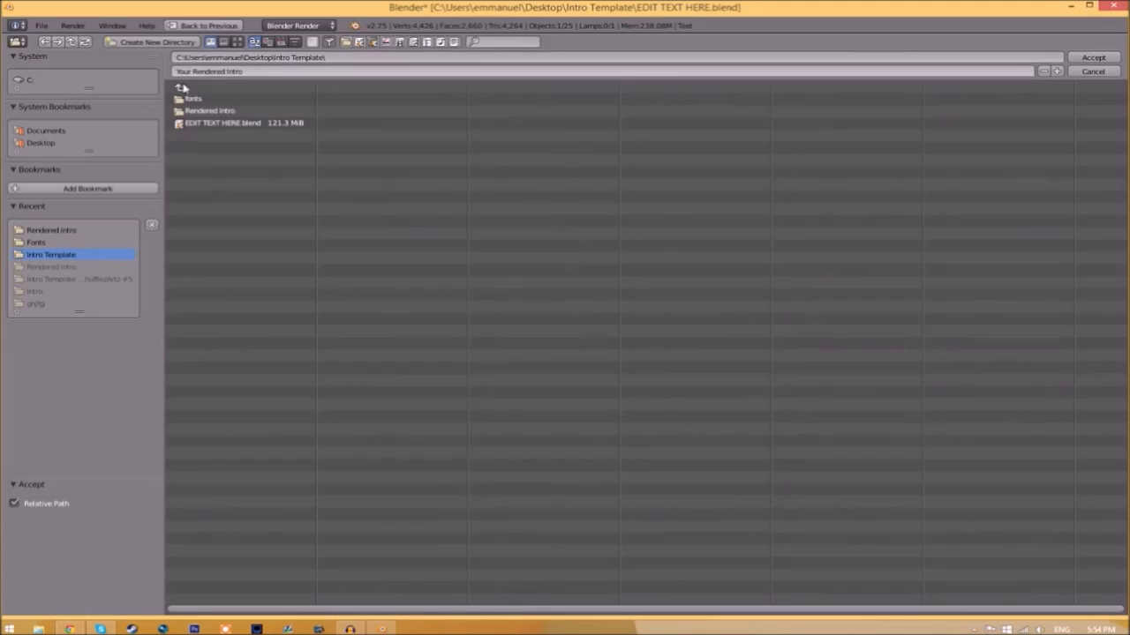
Point the render output path inside the template's Rendered Intro folder.
double_click(208, 110)
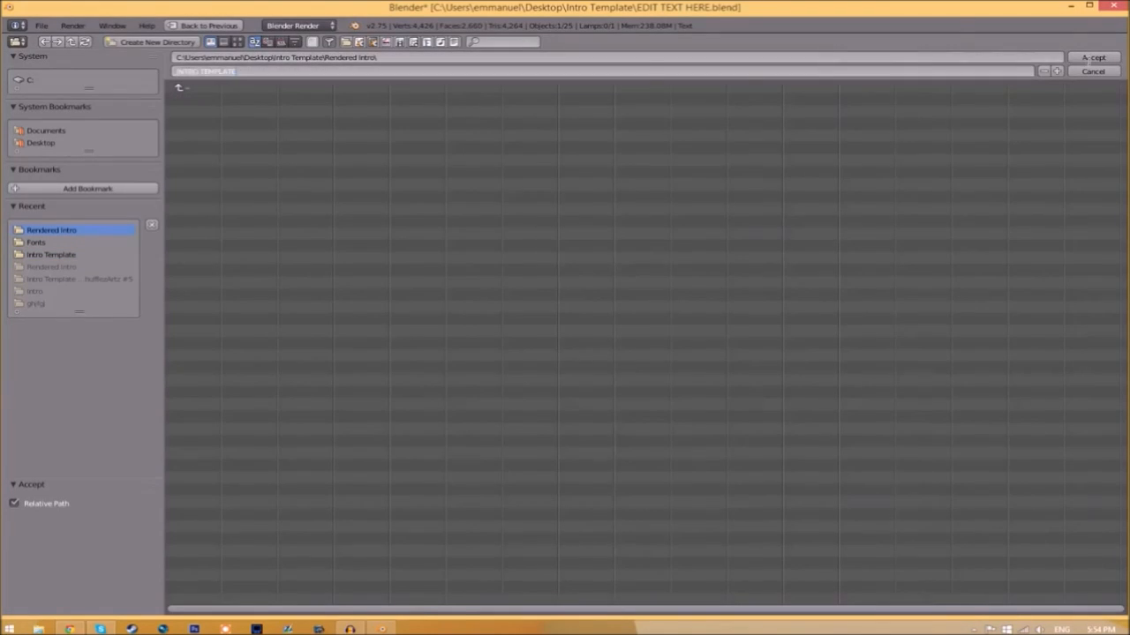
left_click(1094, 56)
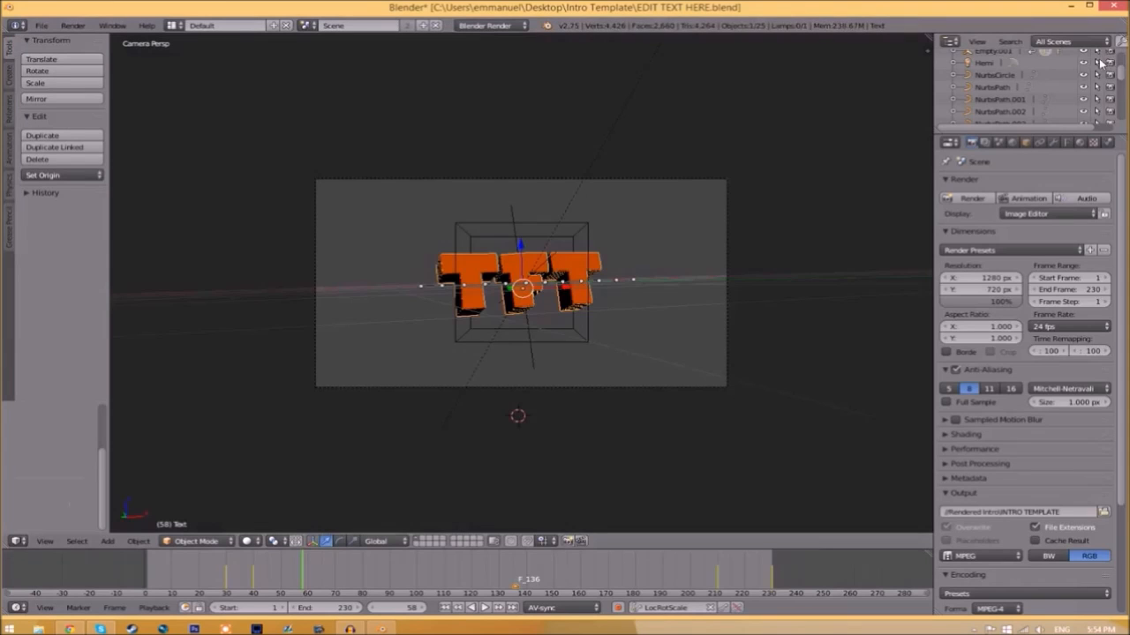
mouse_move(833, 445)
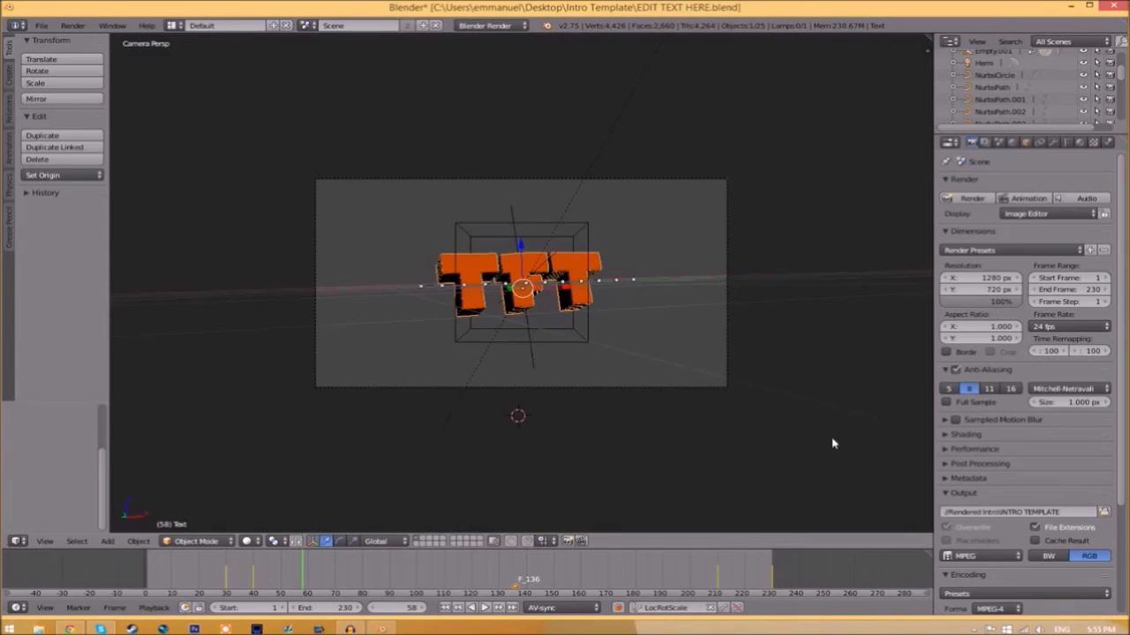